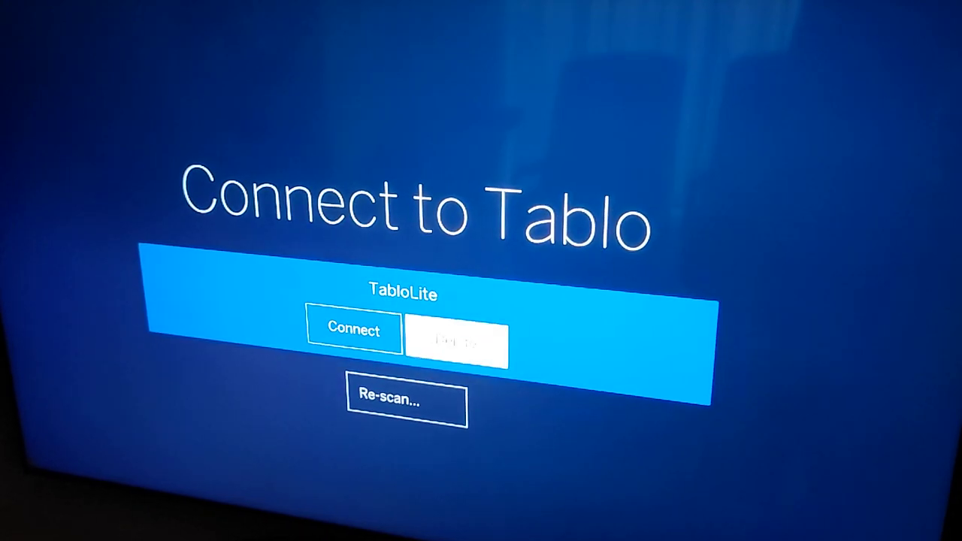
- Choose Forget under TabloLite to raise the unregister confirmation prompt
left_click(457, 344)
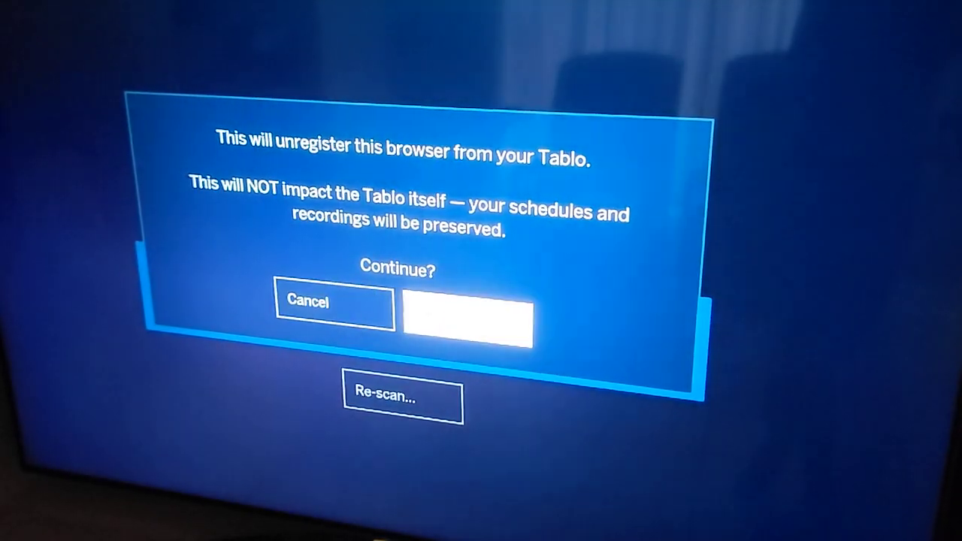
- Confirm unregistering this browser, then connect to TabloLite under New Tablos
left_click(467, 321)
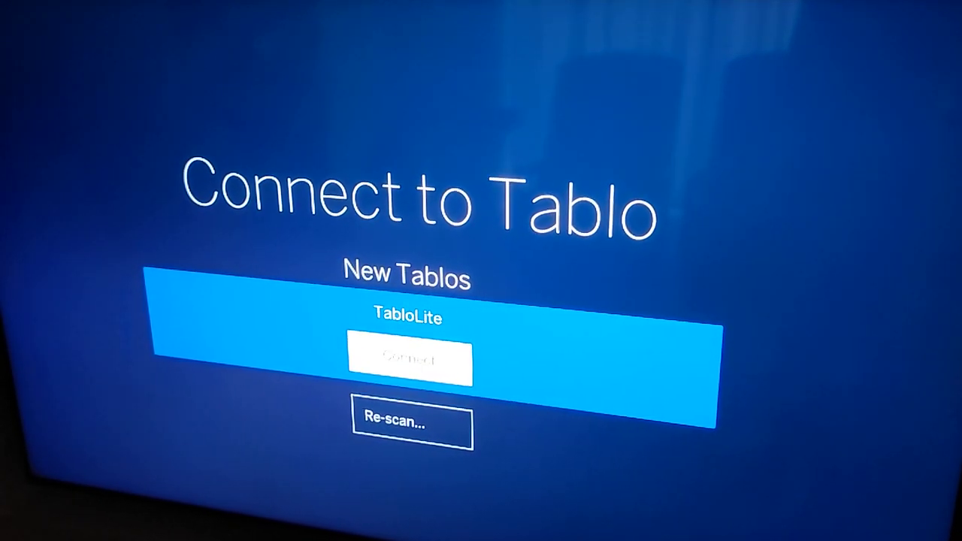
left_click(408, 359)
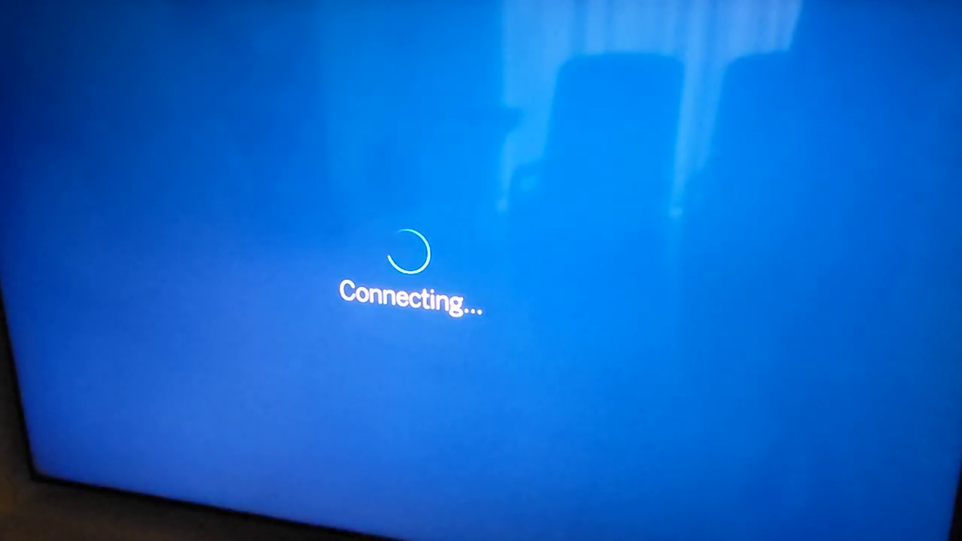